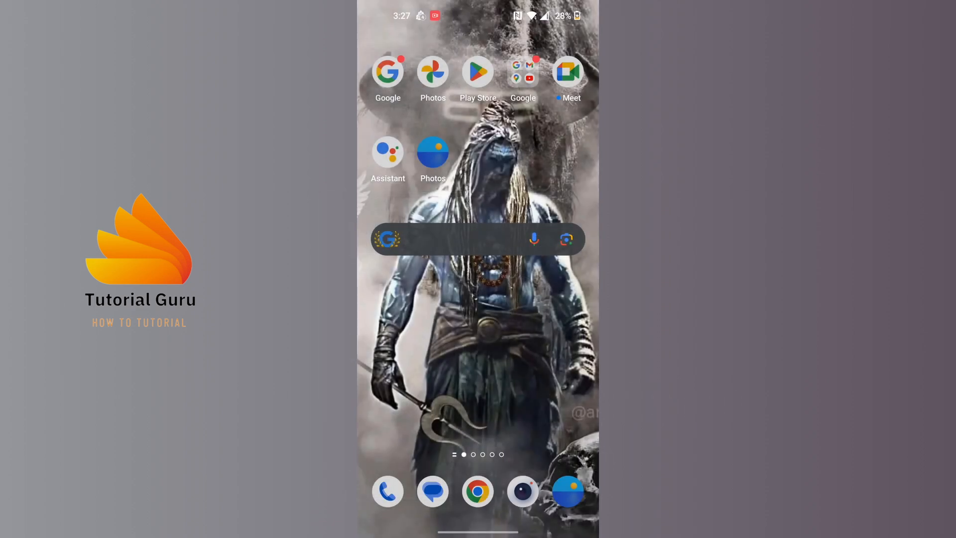
# Launch Gmail from the home screen icon to reach the Primary inbox
pyautogui.click(523, 66)
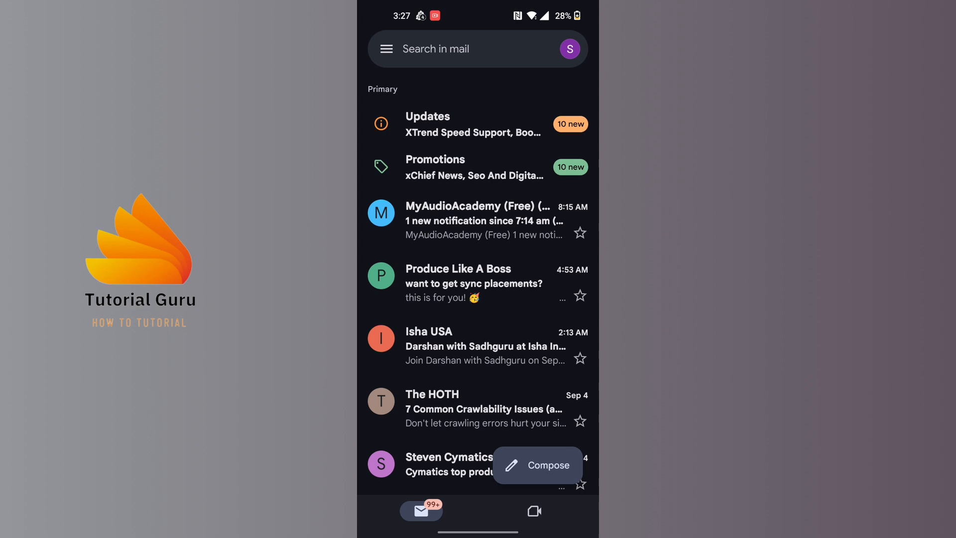
# Open Settings from the navigation drawer to list general settings and accounts
pyautogui.click(386, 48)
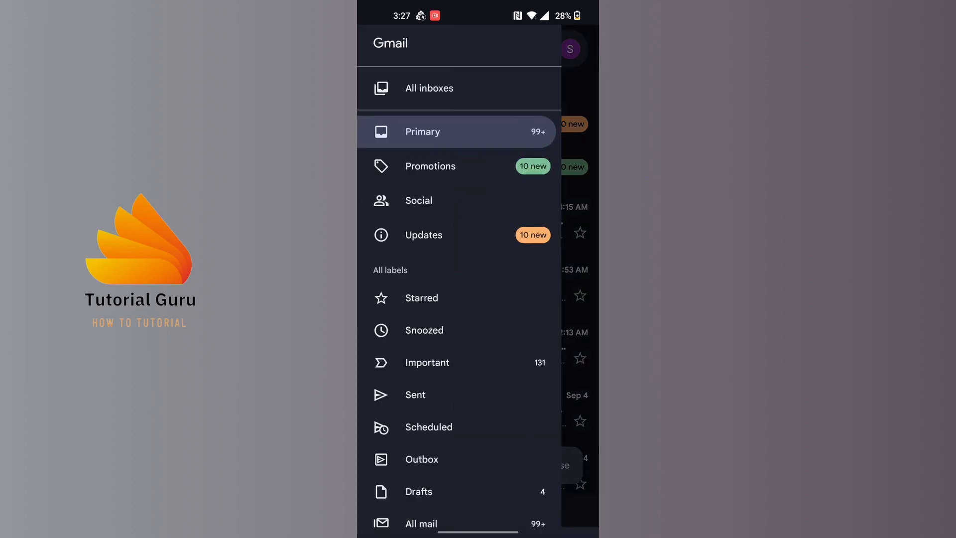
pyautogui.scroll(3)
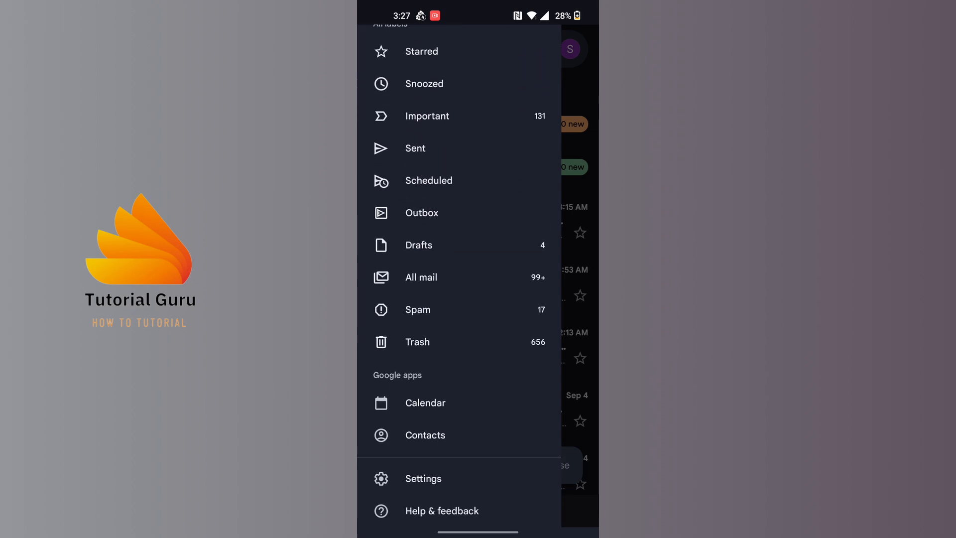
pyautogui.click(424, 478)
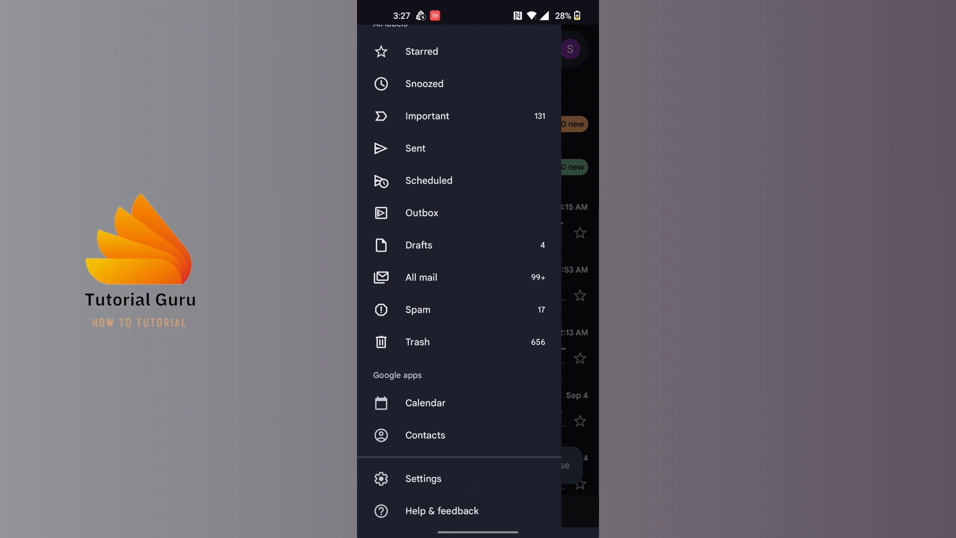
pyautogui.click(423, 478)
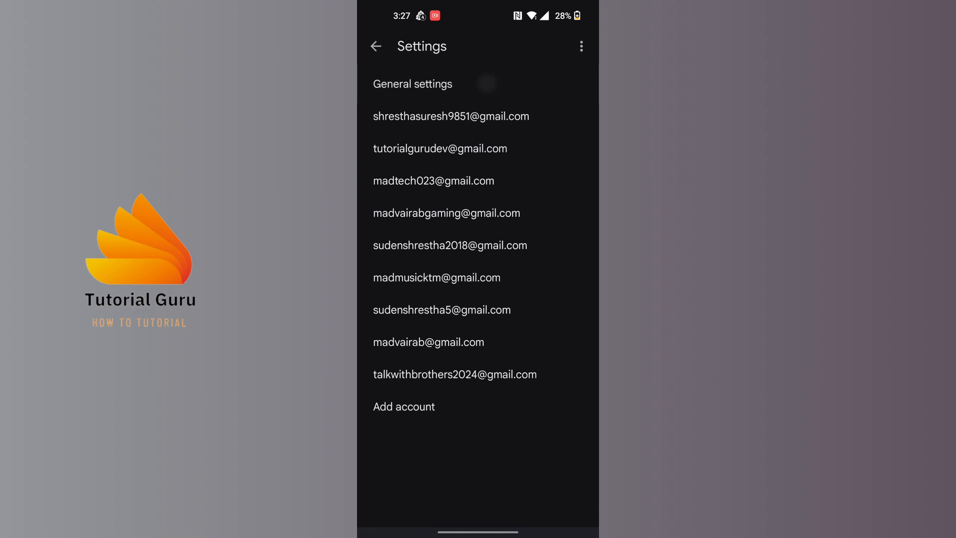
# Go to General settings, then into Gmail's system notification settings
pyautogui.click(412, 84)
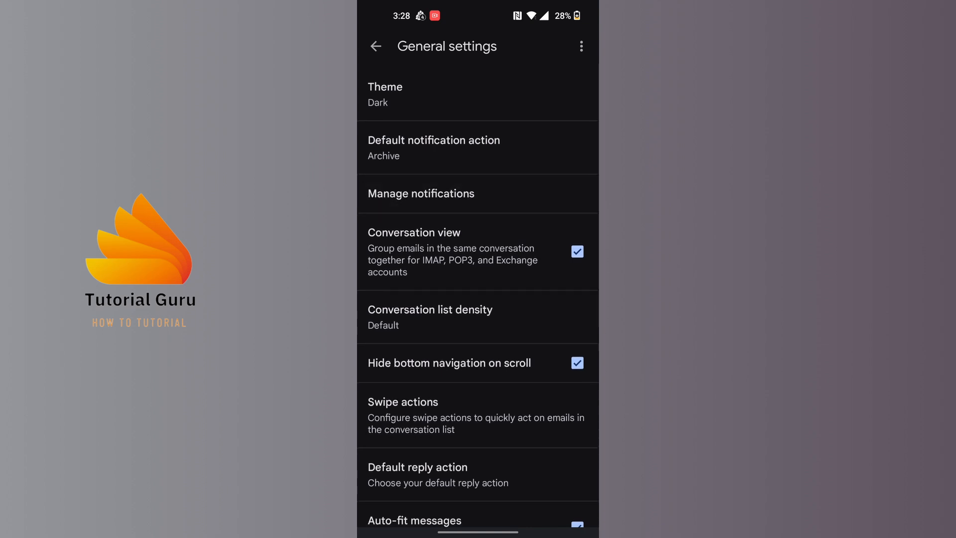
pyautogui.click(421, 193)
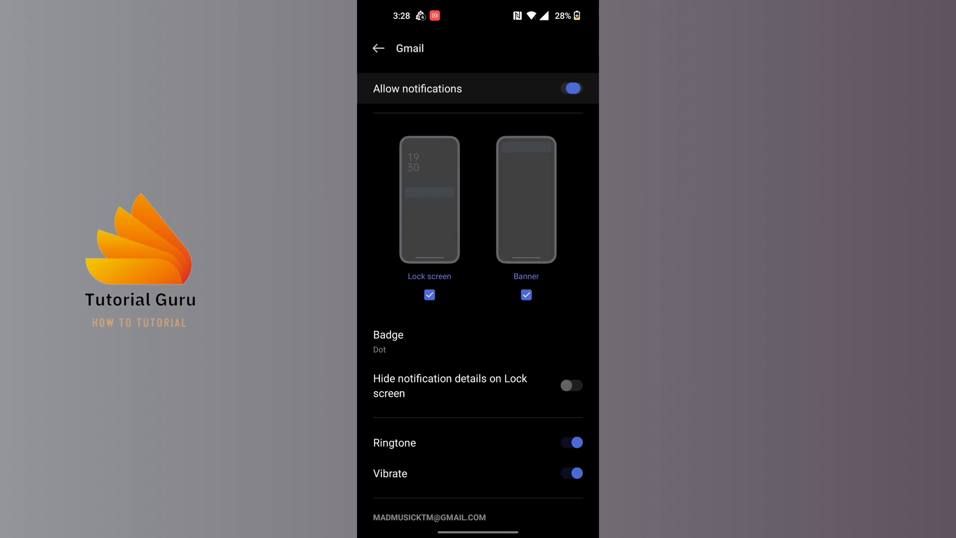
# Switch the Allow notifications toggle off for Gmail
pyautogui.click(570, 89)
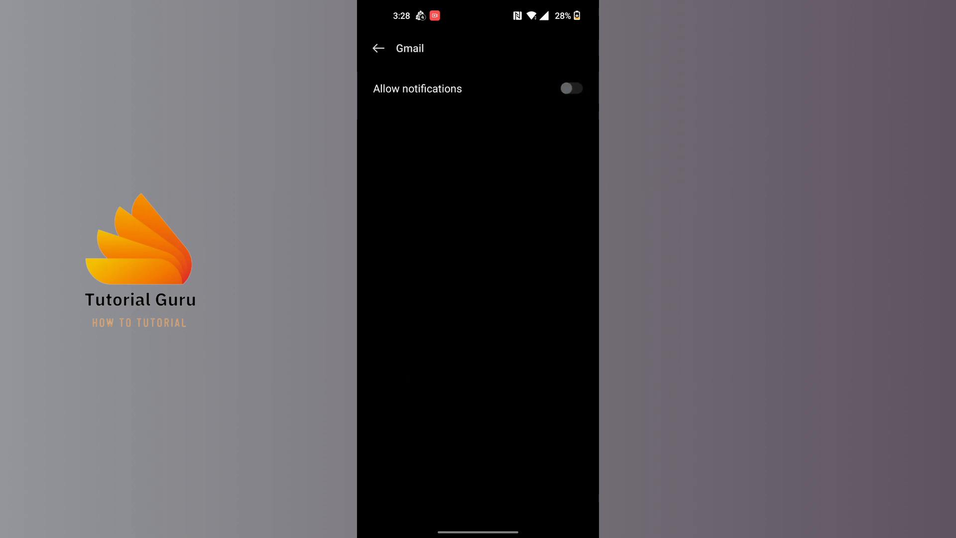